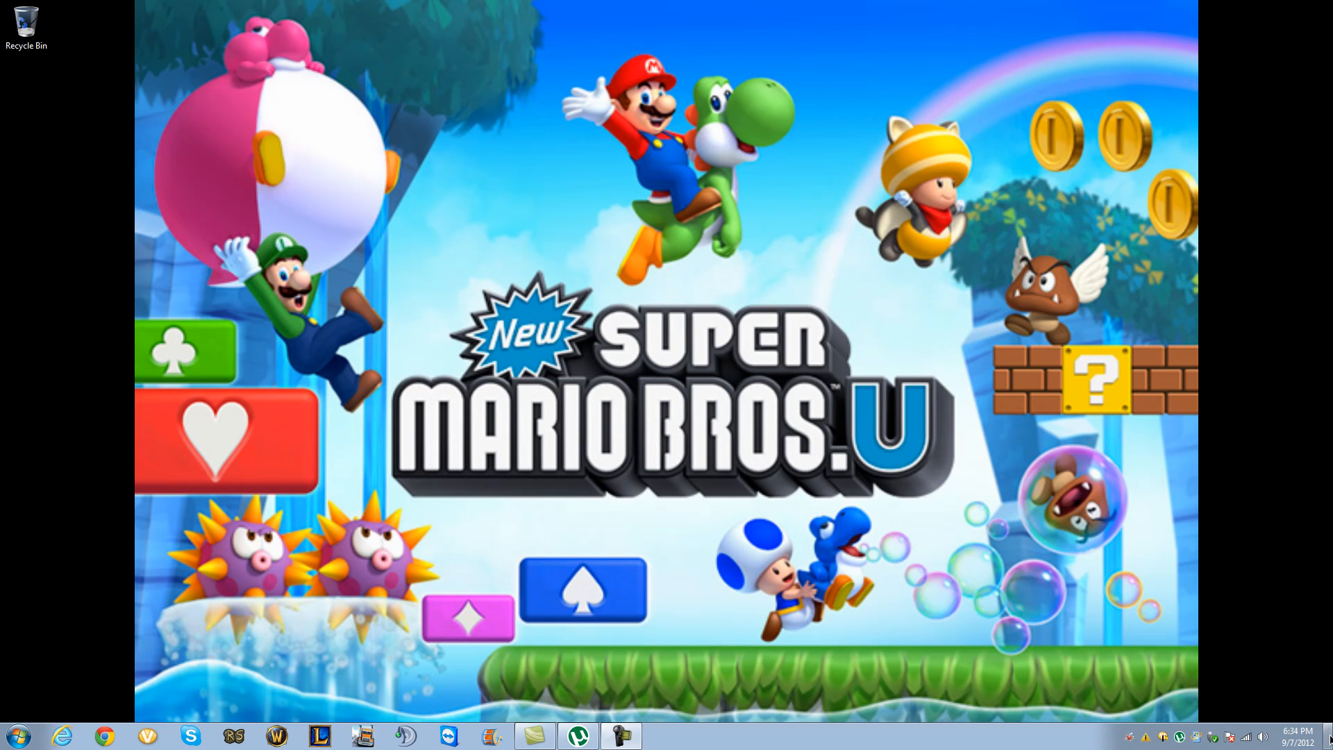
pyautogui.moveTo(120, 734)
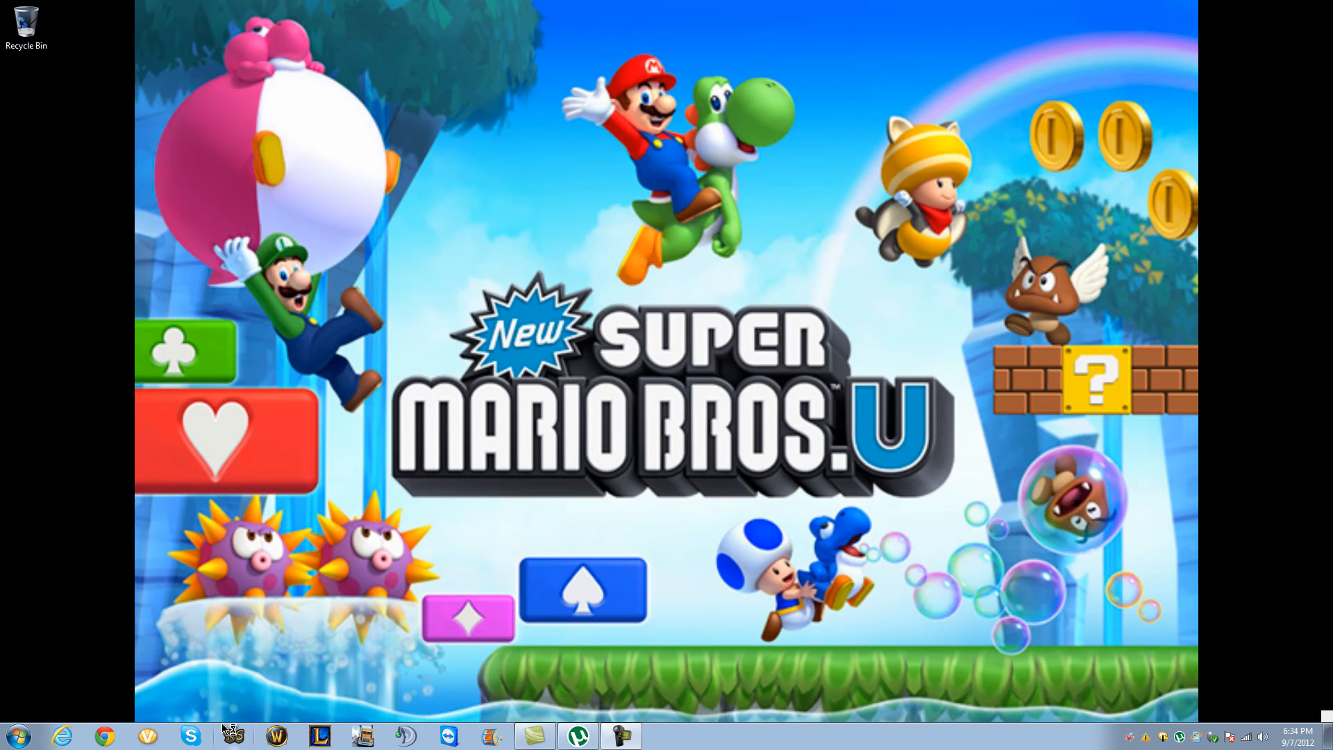
# - Launch the Chrome web browser from the taskbar onto the Google home page
pyautogui.click(101, 736)
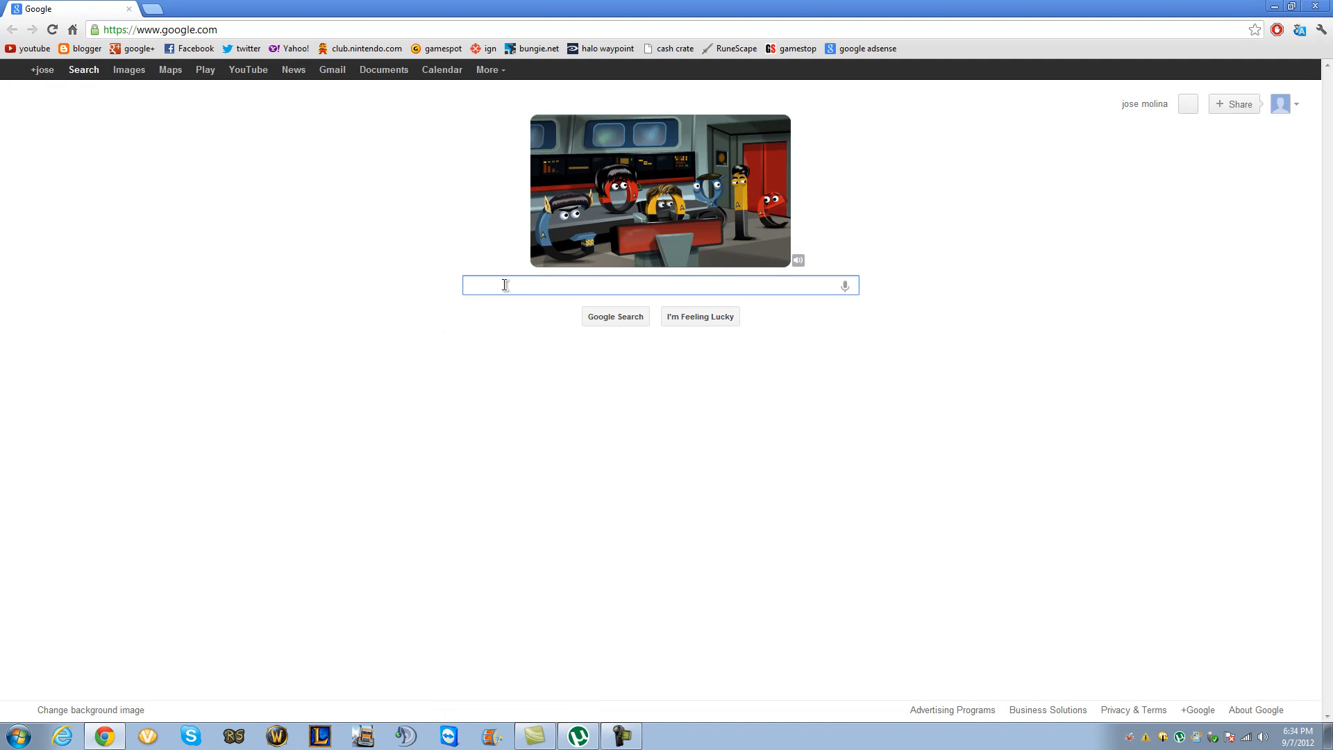
# - Search Google for 'project 64 download' and pick the Project64 Downloads - Project64 v1.6 result
pyautogui.write('project 64 download')
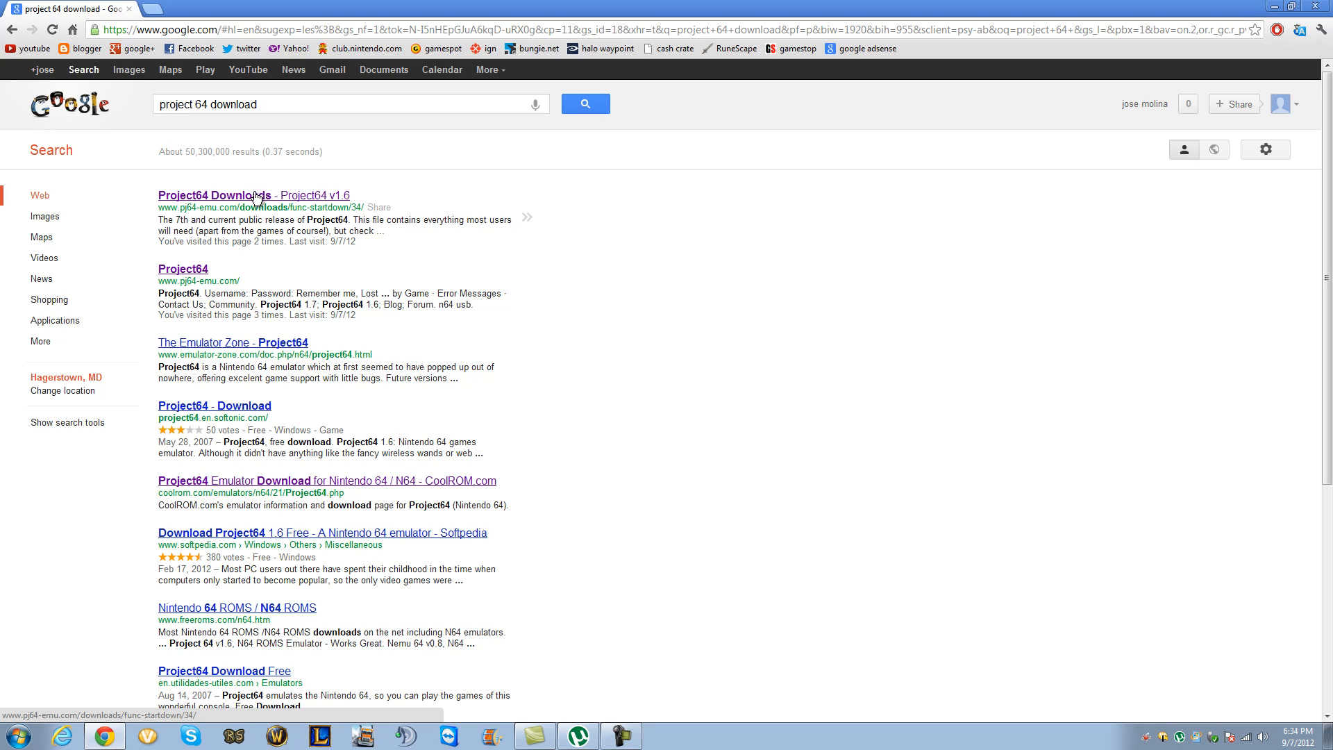
pyautogui.click(214, 195)
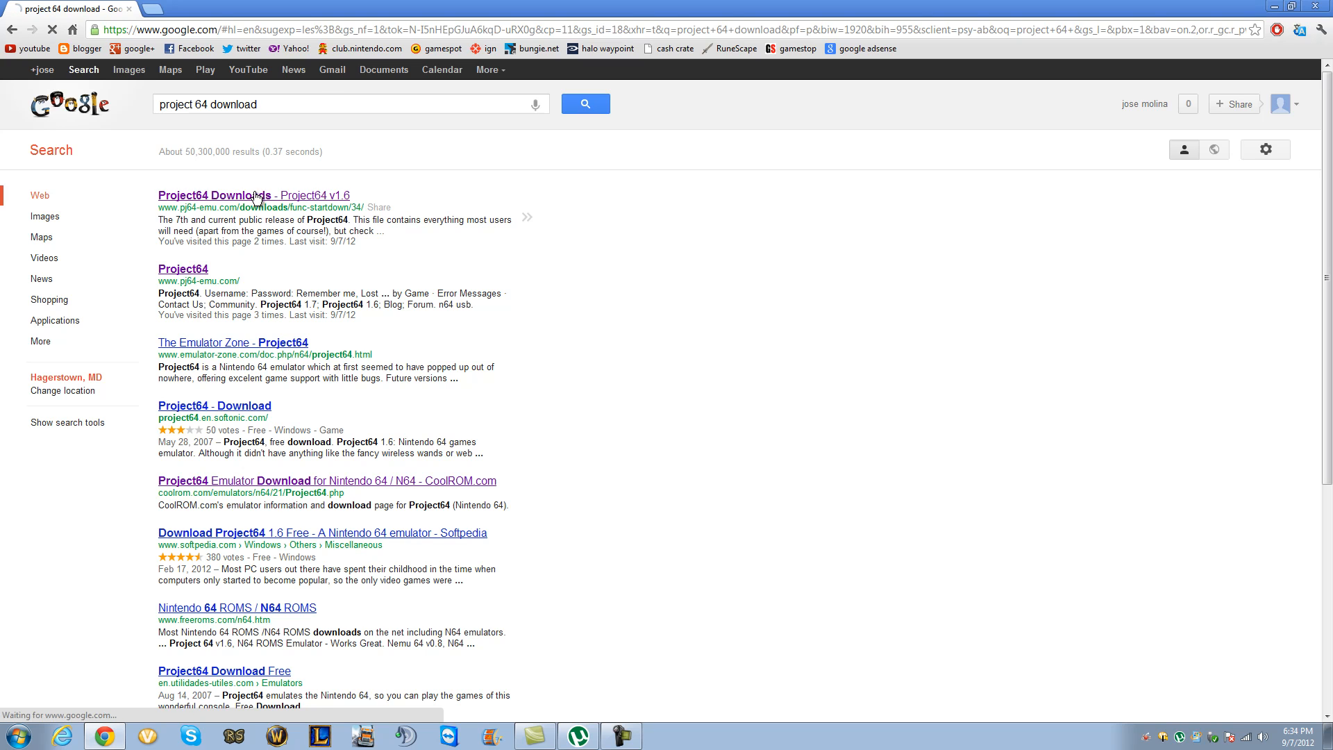
# - Download the Project64 v1.6 setup .exe and run it from Chrome's download bar
pyautogui.click(215, 195)
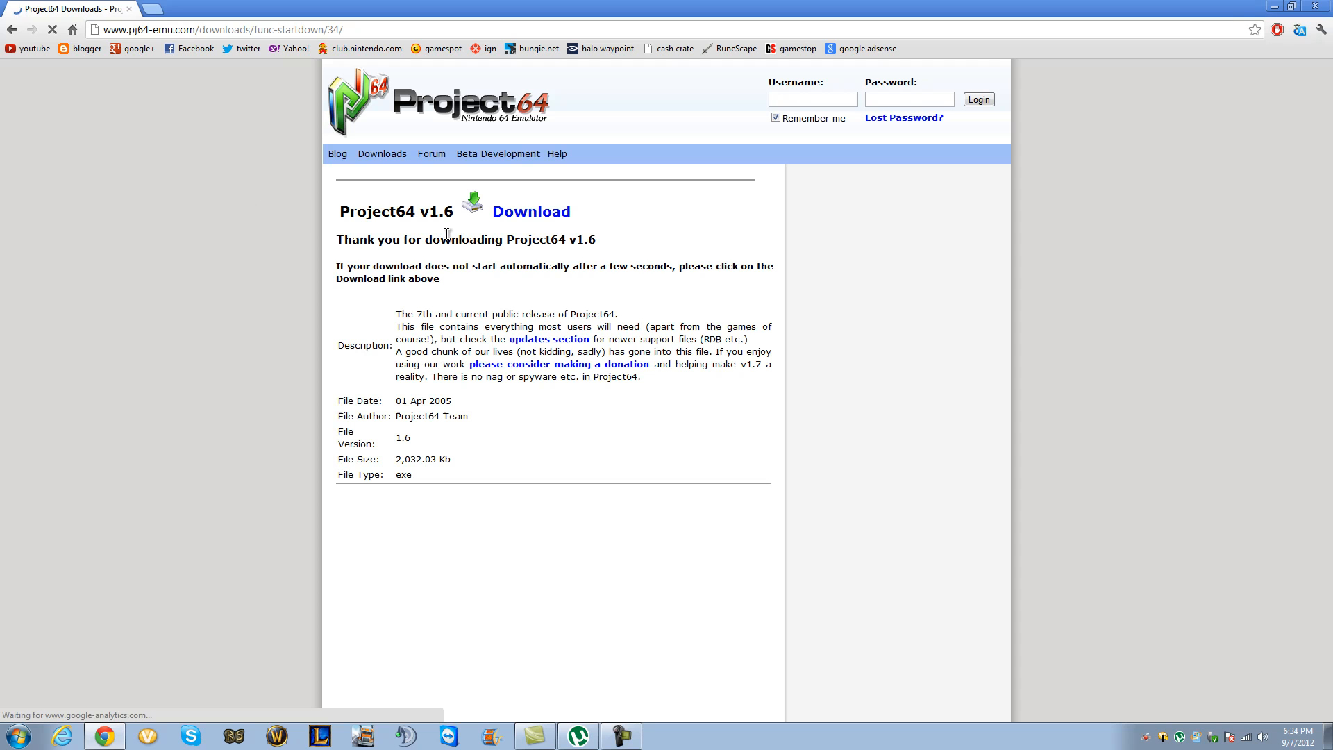
pyautogui.click(529, 211)
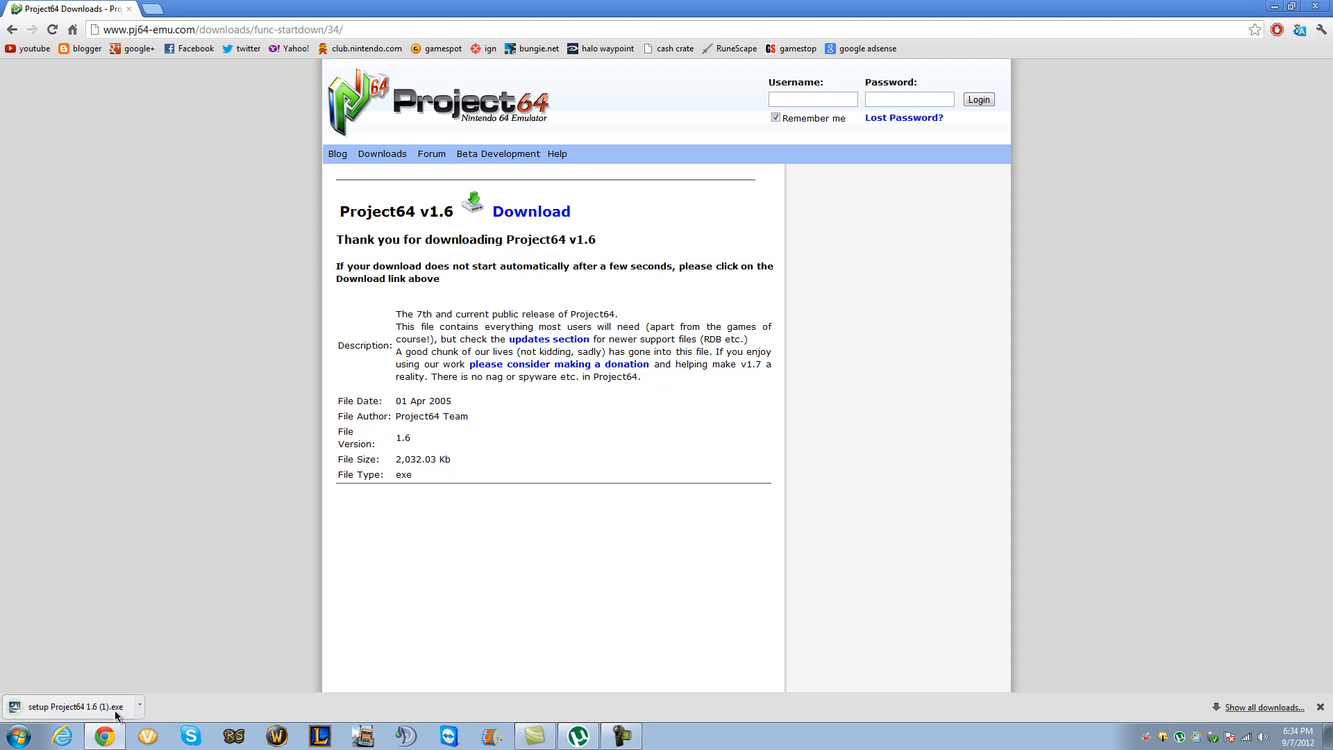
pyautogui.click(73, 706)
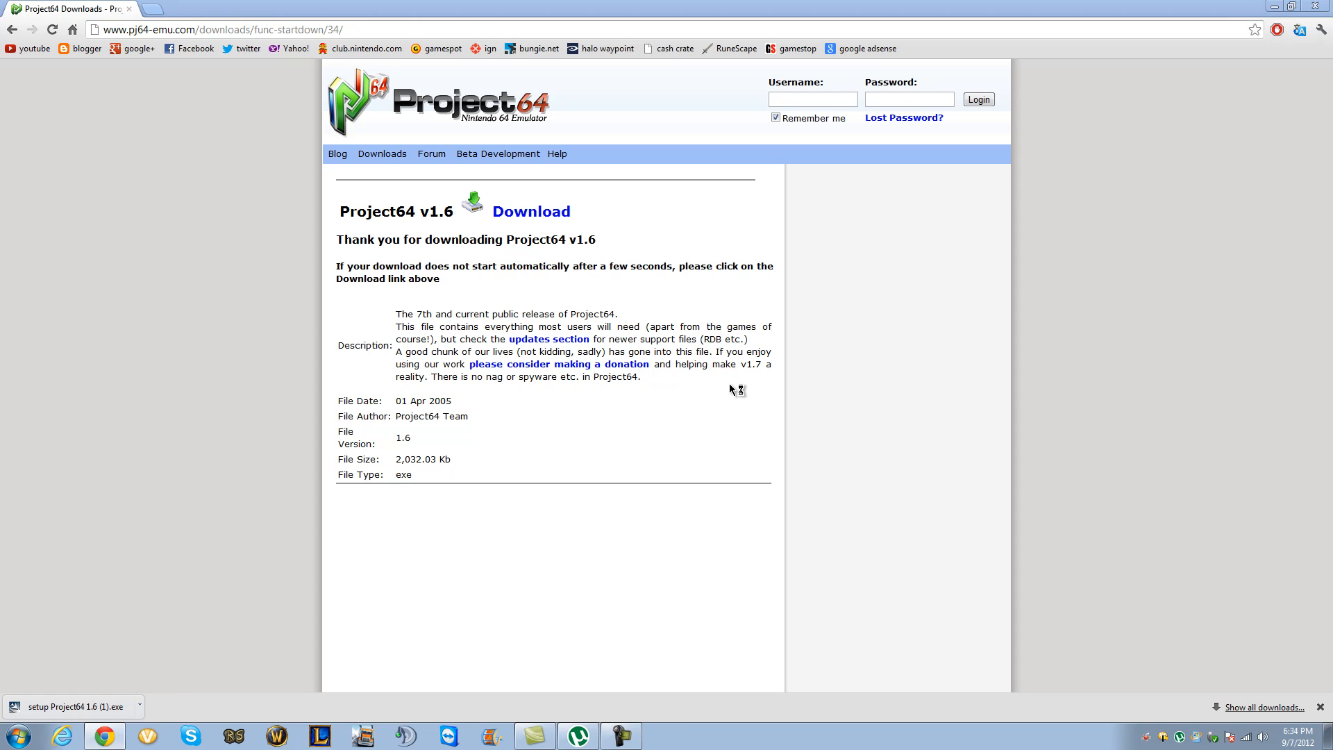
pyautogui.click(69, 705)
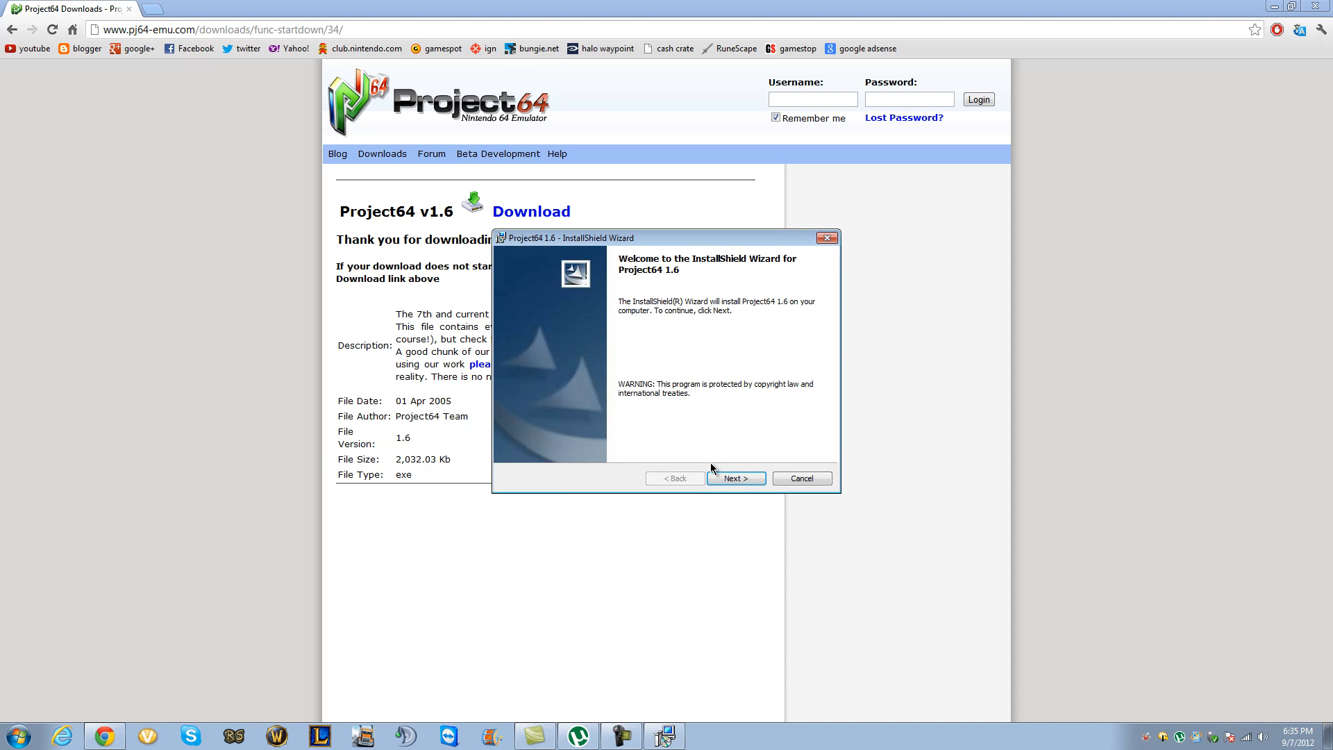
# - Run the Project64 1.6 installer through Next, Install and Finish
pyautogui.click(735, 478)
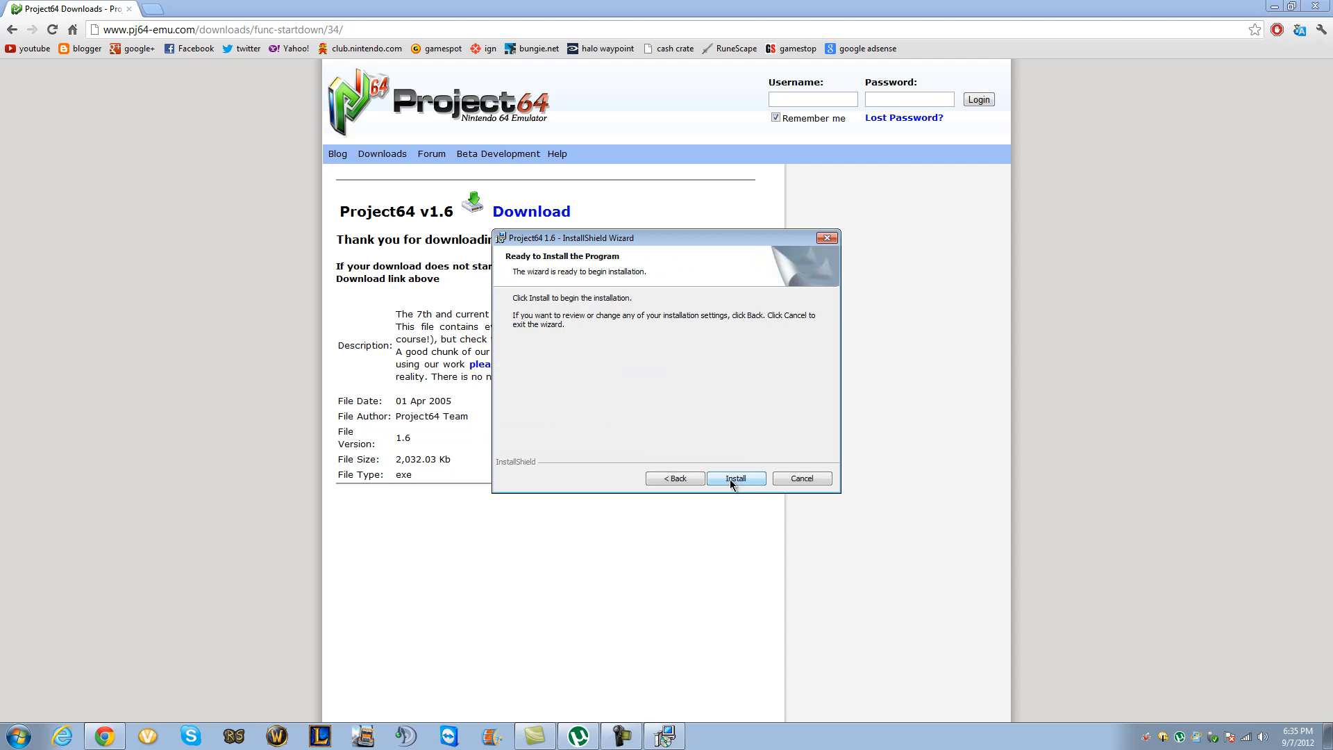
pyautogui.click(736, 478)
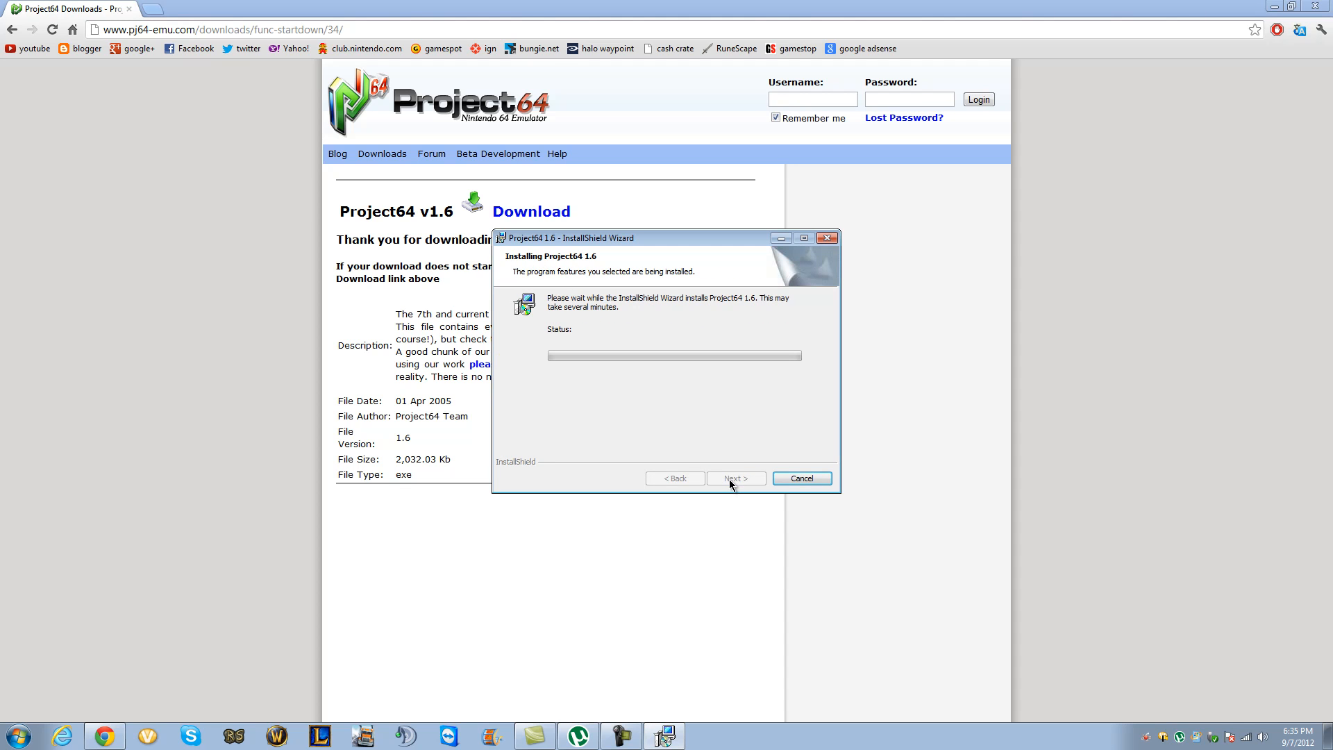
pyautogui.moveTo(1059, 700)
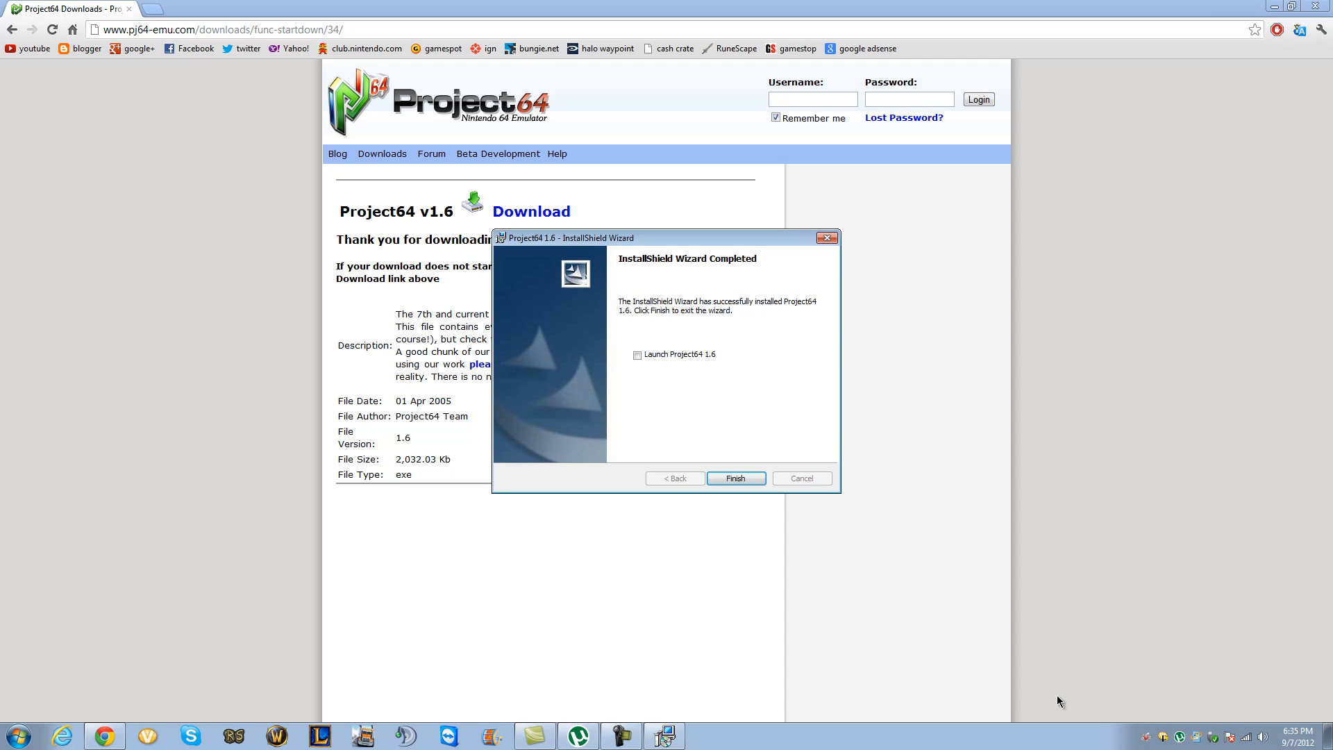
pyautogui.click(735, 477)
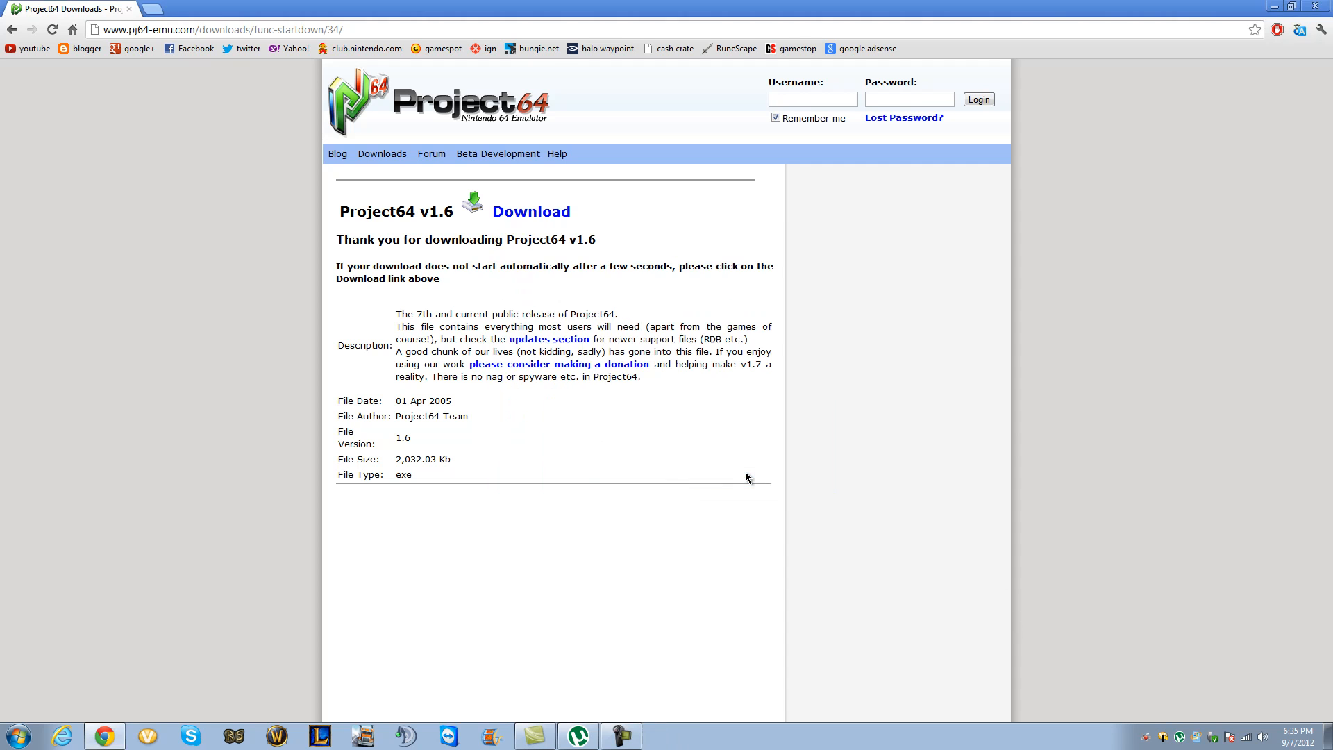
pyautogui.moveTo(747, 472)
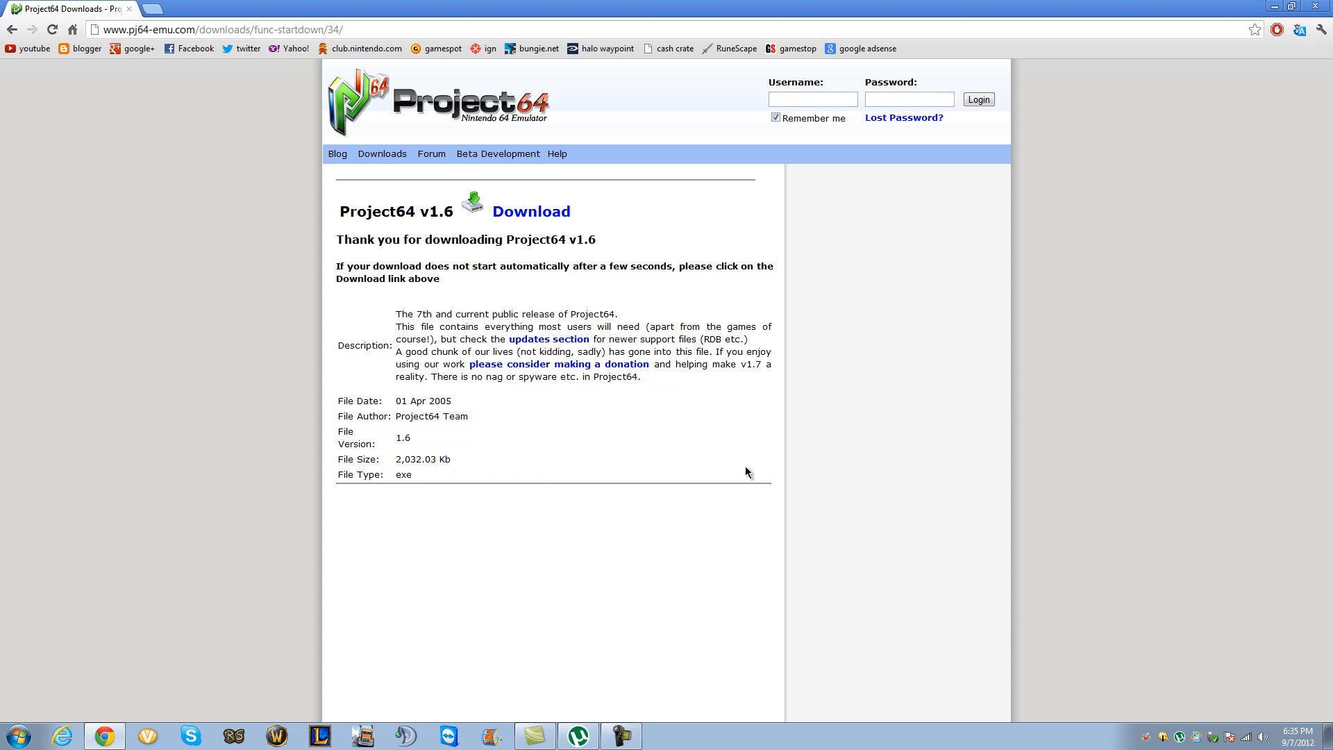
pyautogui.moveTo(630, 534)
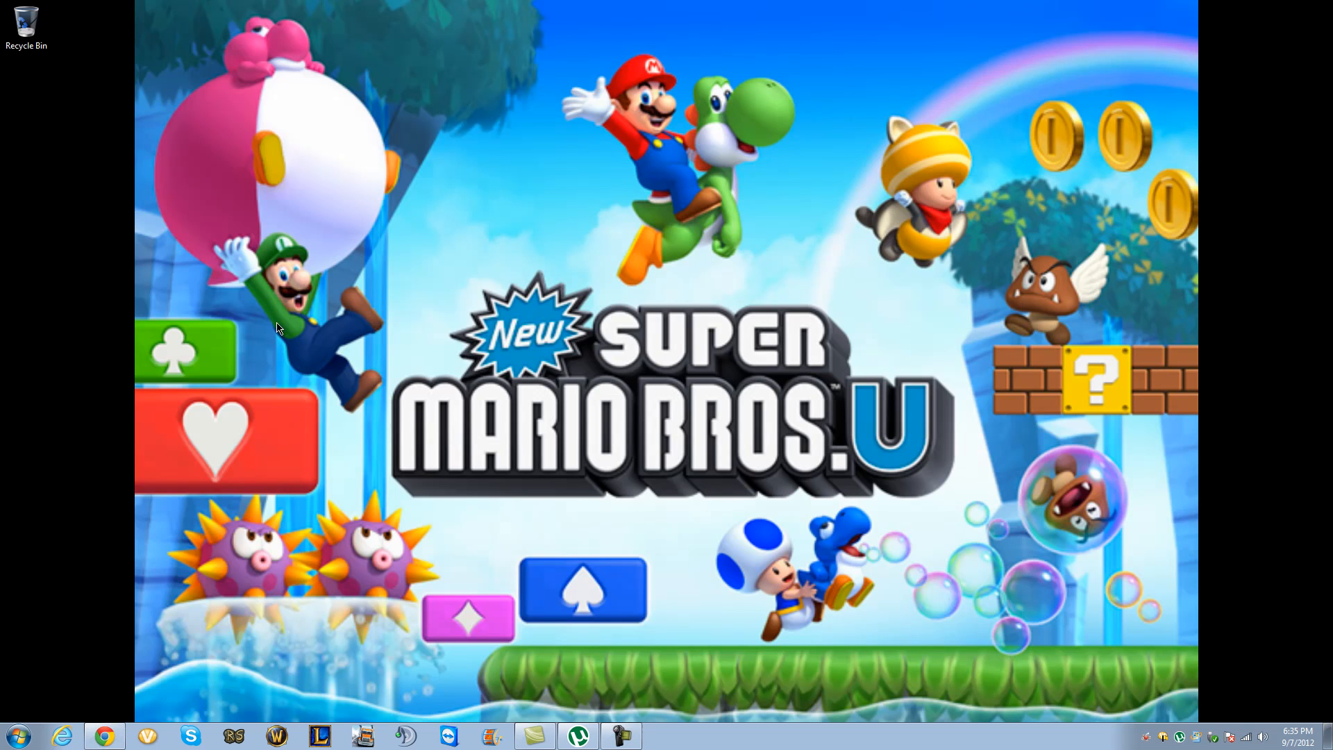
# - Find Project64 1.6 via Start search 'proje' and drag a shortcut onto the desktop
pyautogui.click(12, 735)
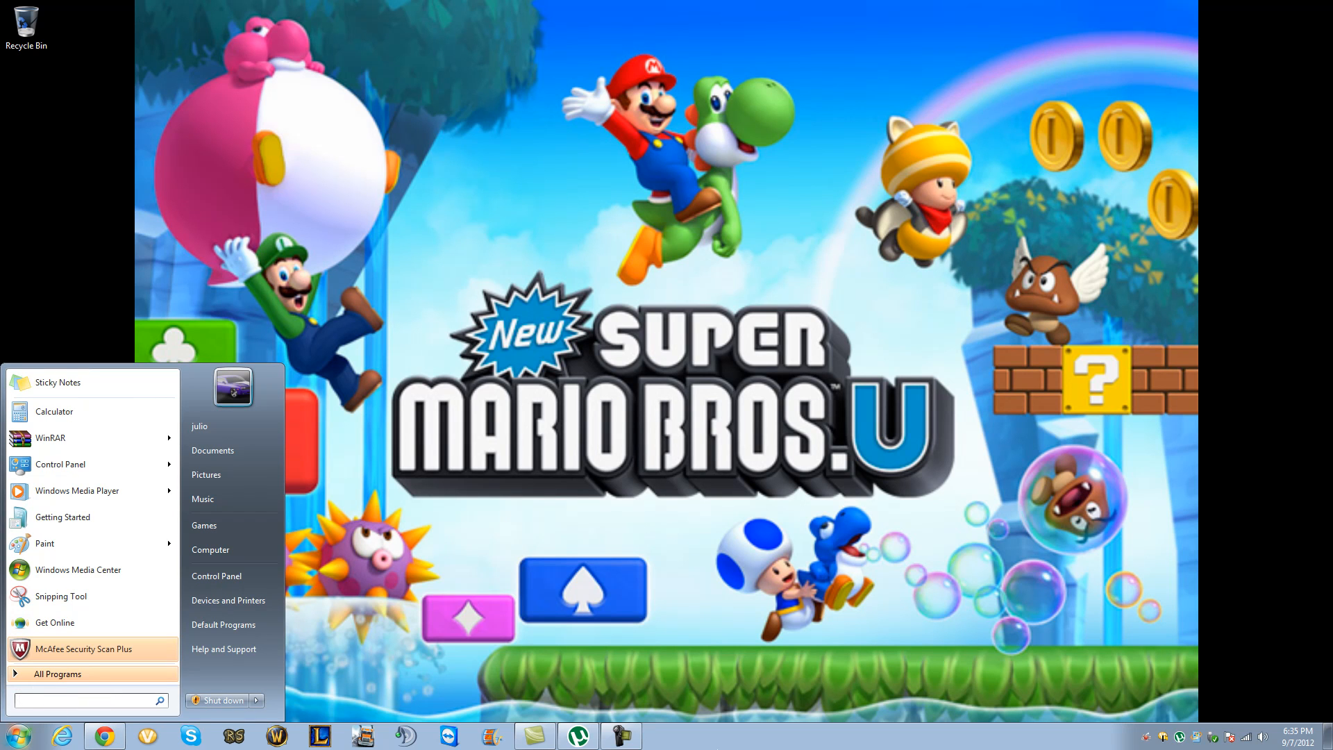
pyautogui.write('proje')
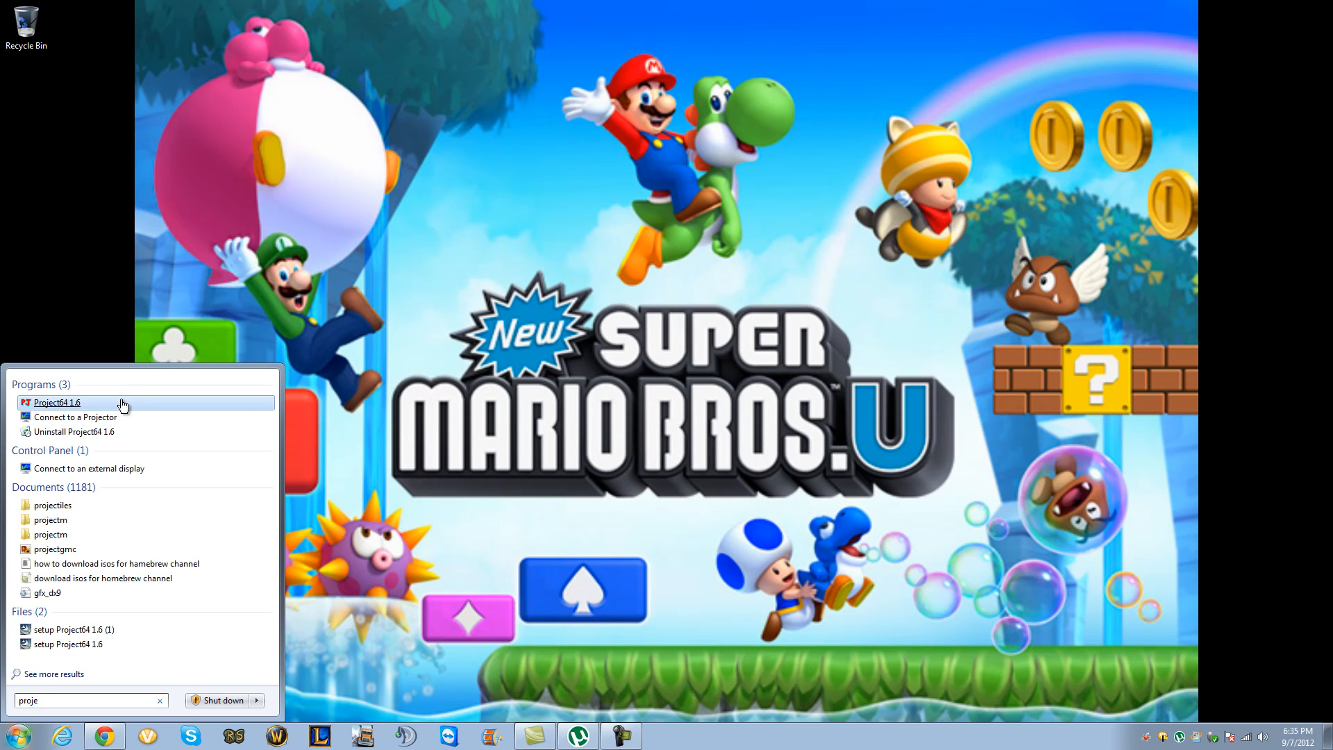
pyautogui.moveTo(57, 403); pyautogui.dragTo(46, 229)
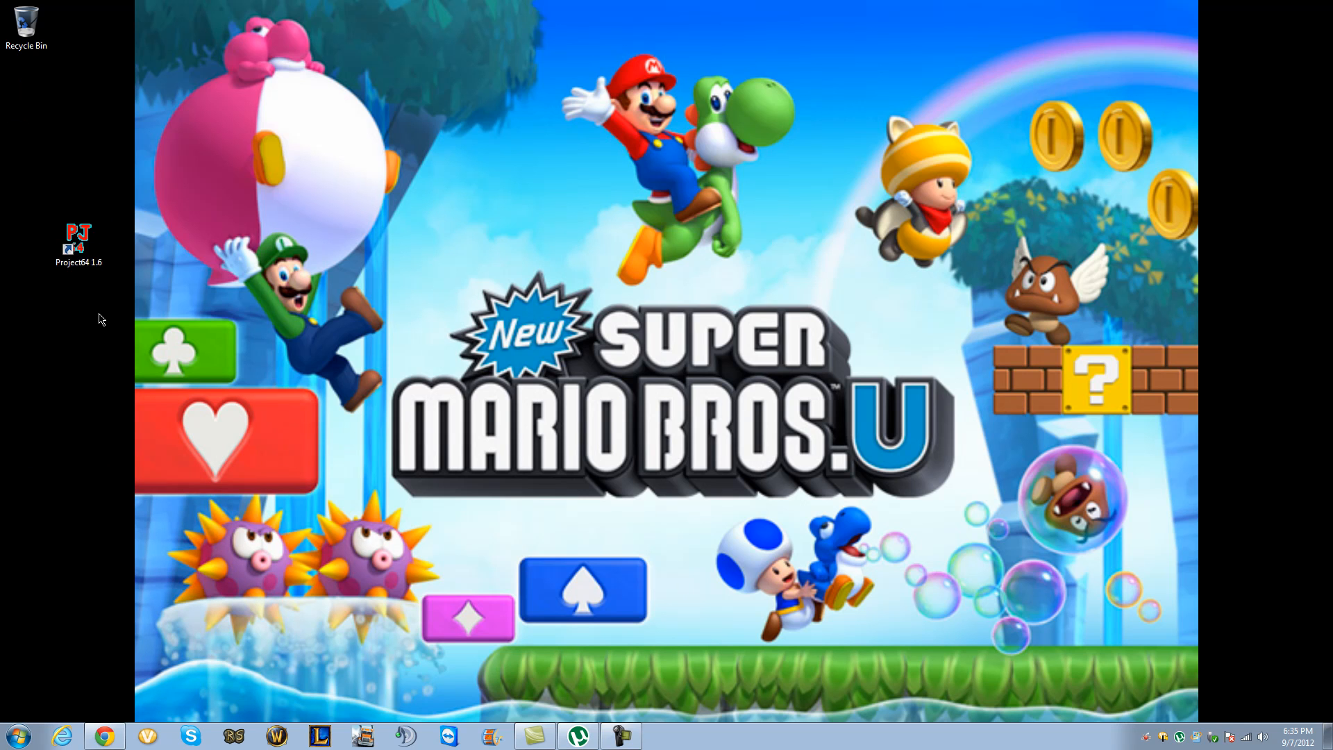
pyautogui.moveTo(78, 242); pyautogui.dragTo(78, 461)
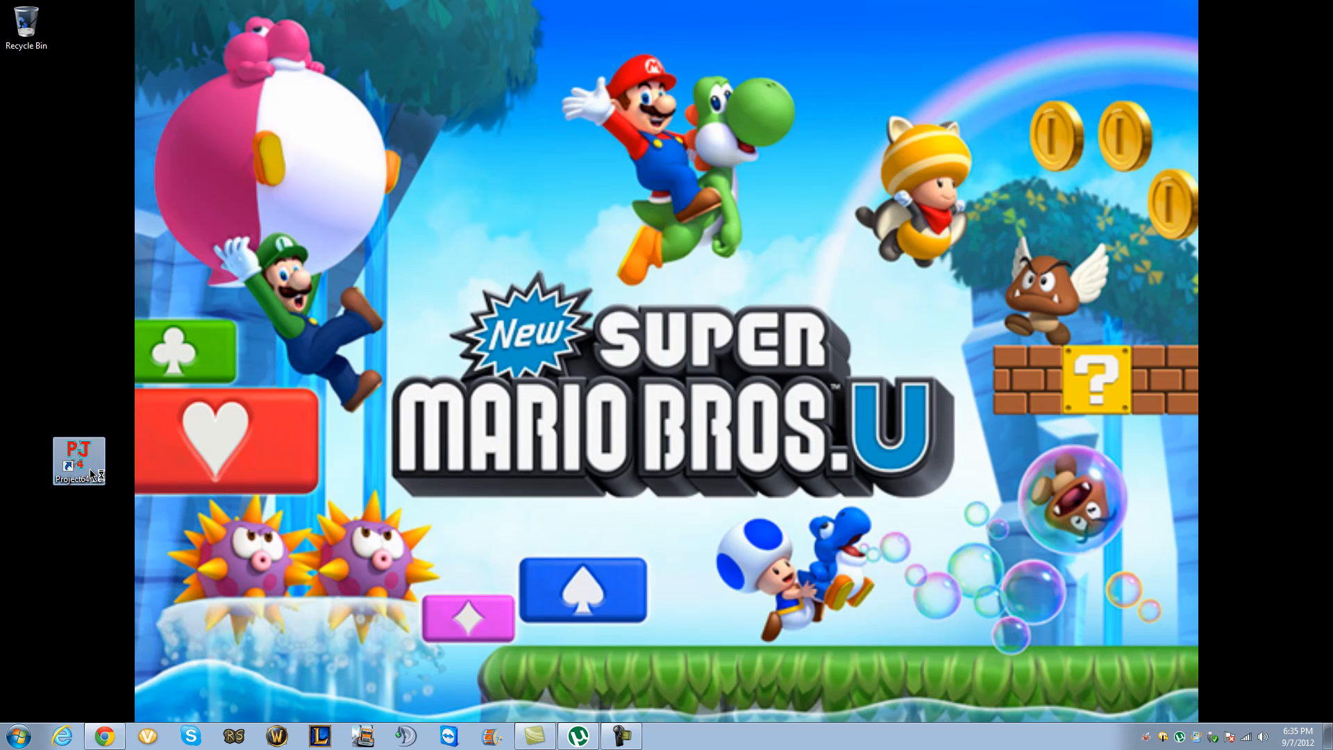
# - Launch Project64 1.6 from the shortcut, confirm English, and launch it again
pyautogui.doubleClick(77, 457)
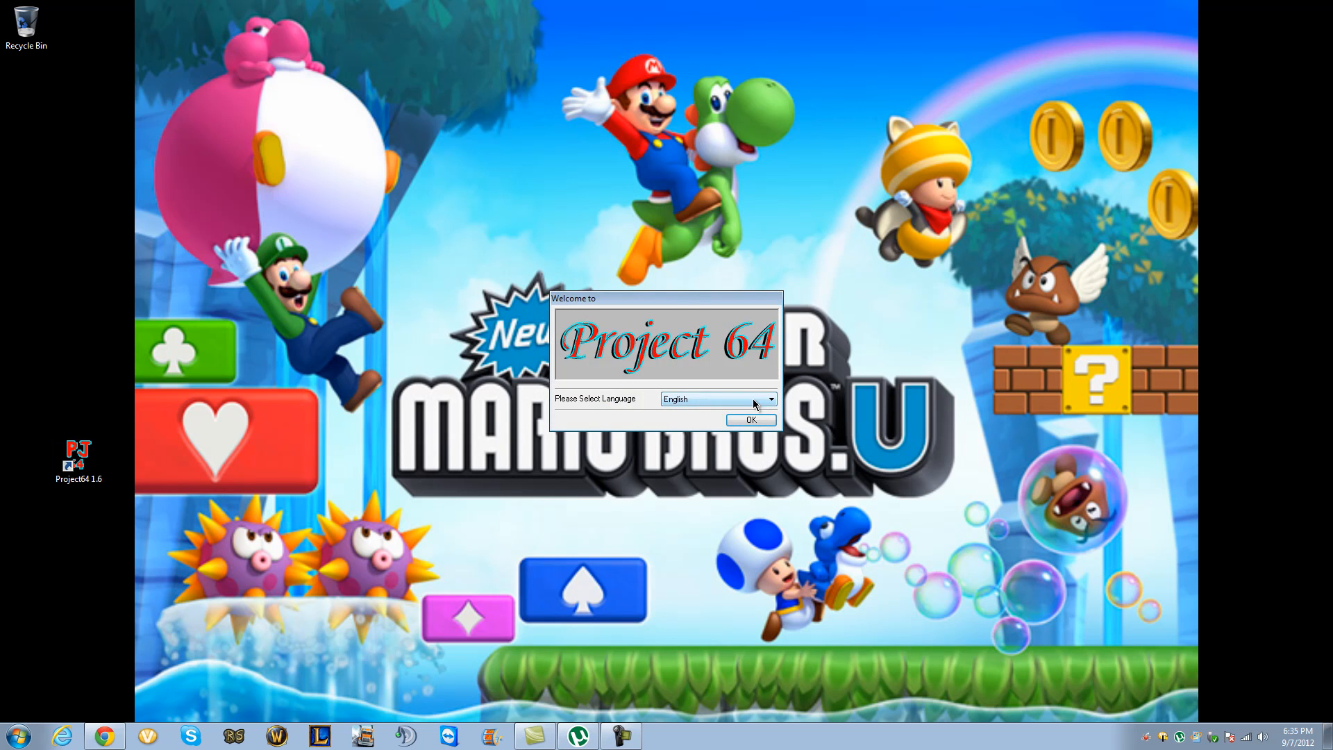
pyautogui.click(750, 419)
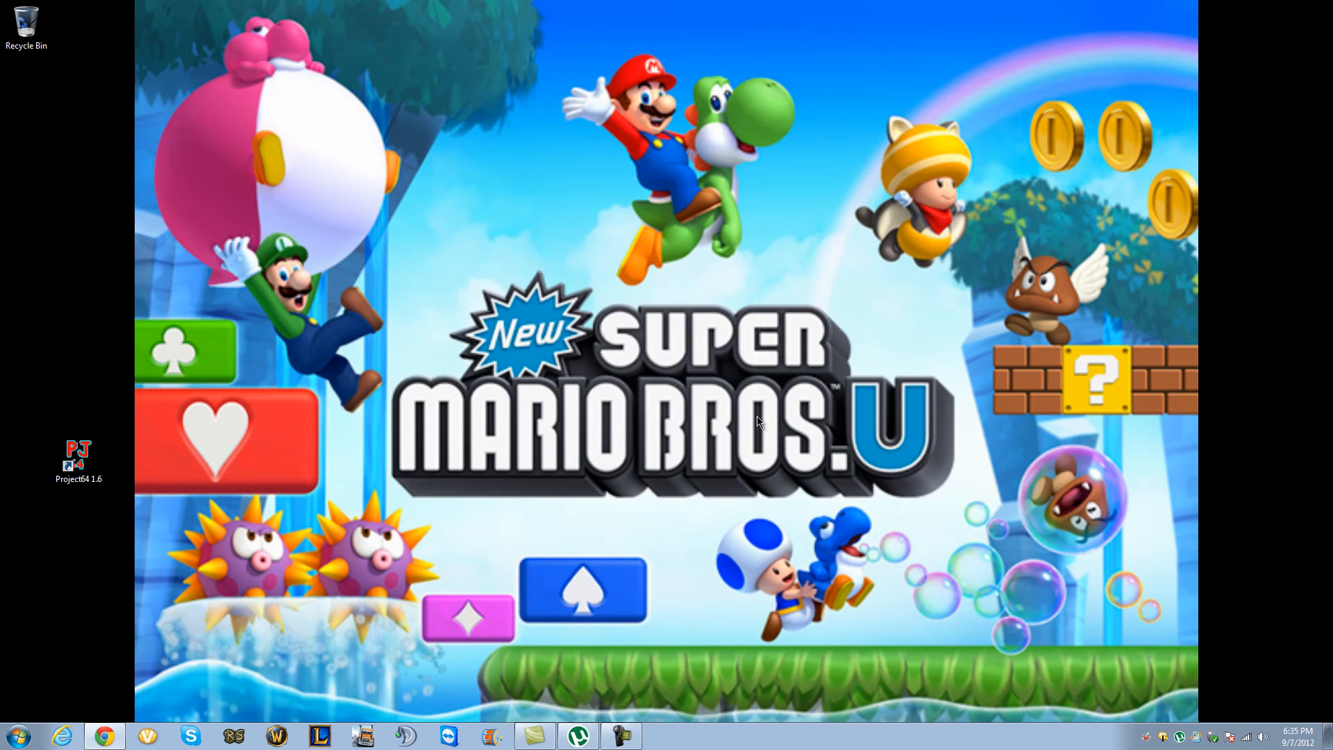
pyautogui.doubleClick(78, 456)
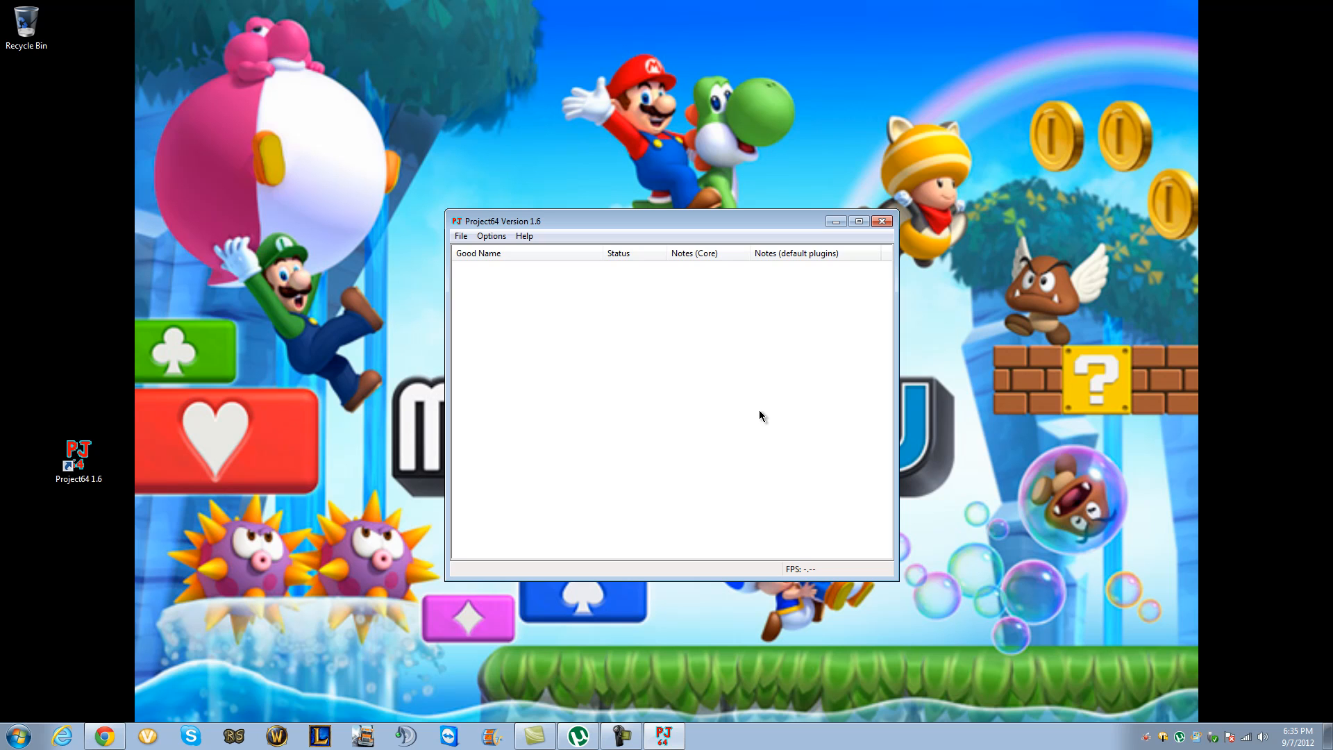
# - Use File > Open Rom and select the Donkey Kong 64 ROM in the nintendo 64 games folder
pyautogui.click(461, 236)
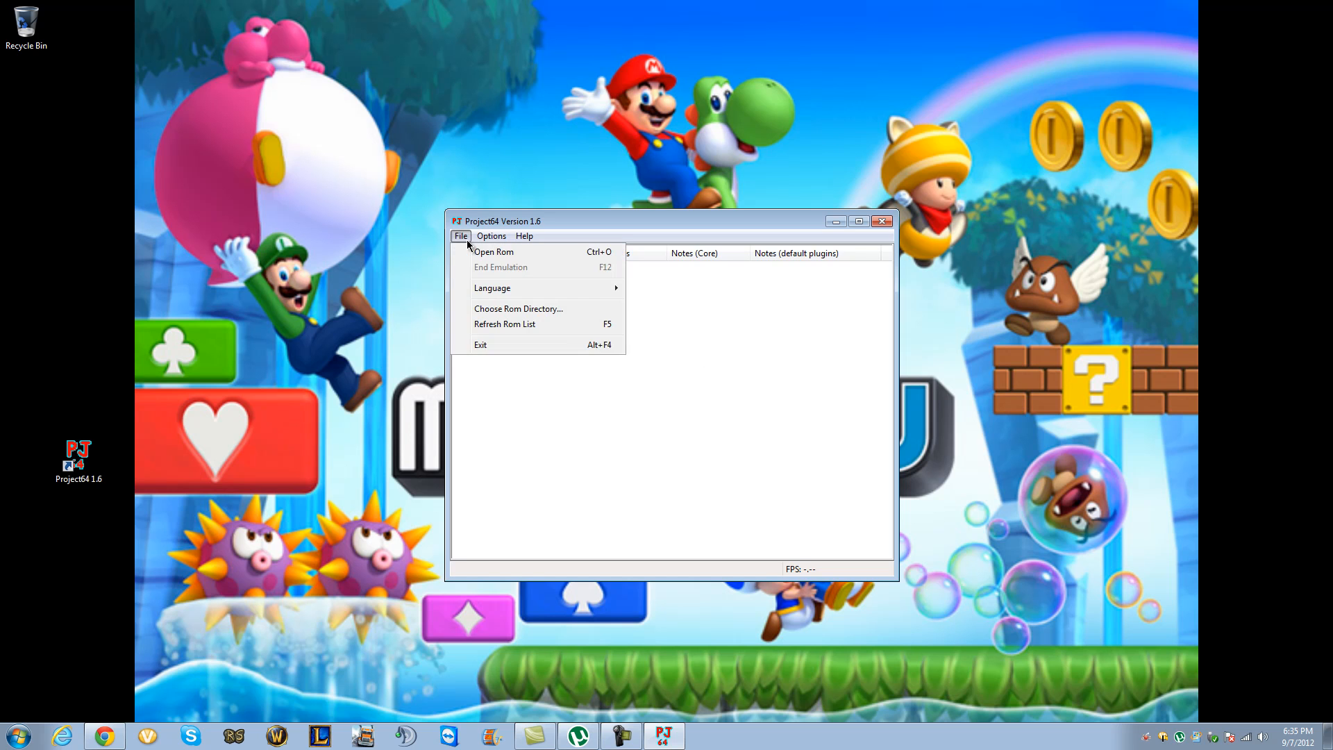
pyautogui.click(493, 251)
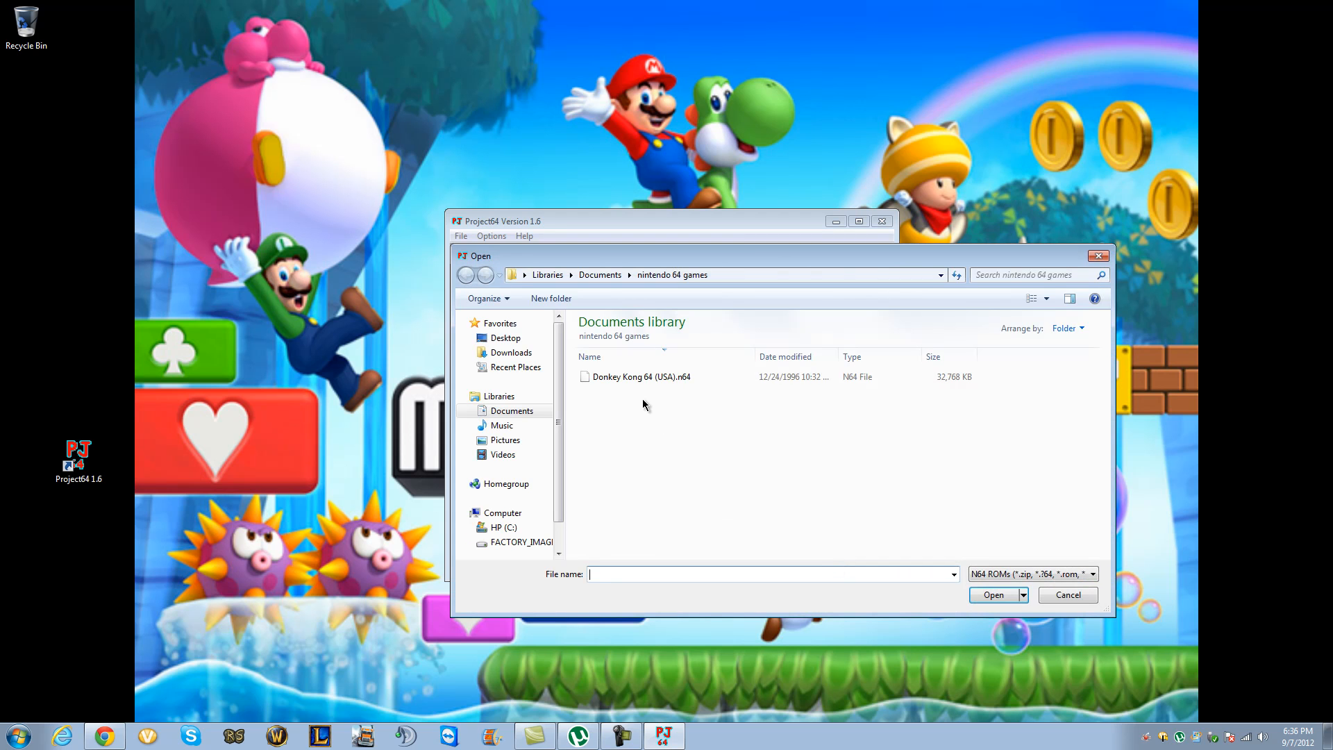
pyautogui.moveTo(690, 442)
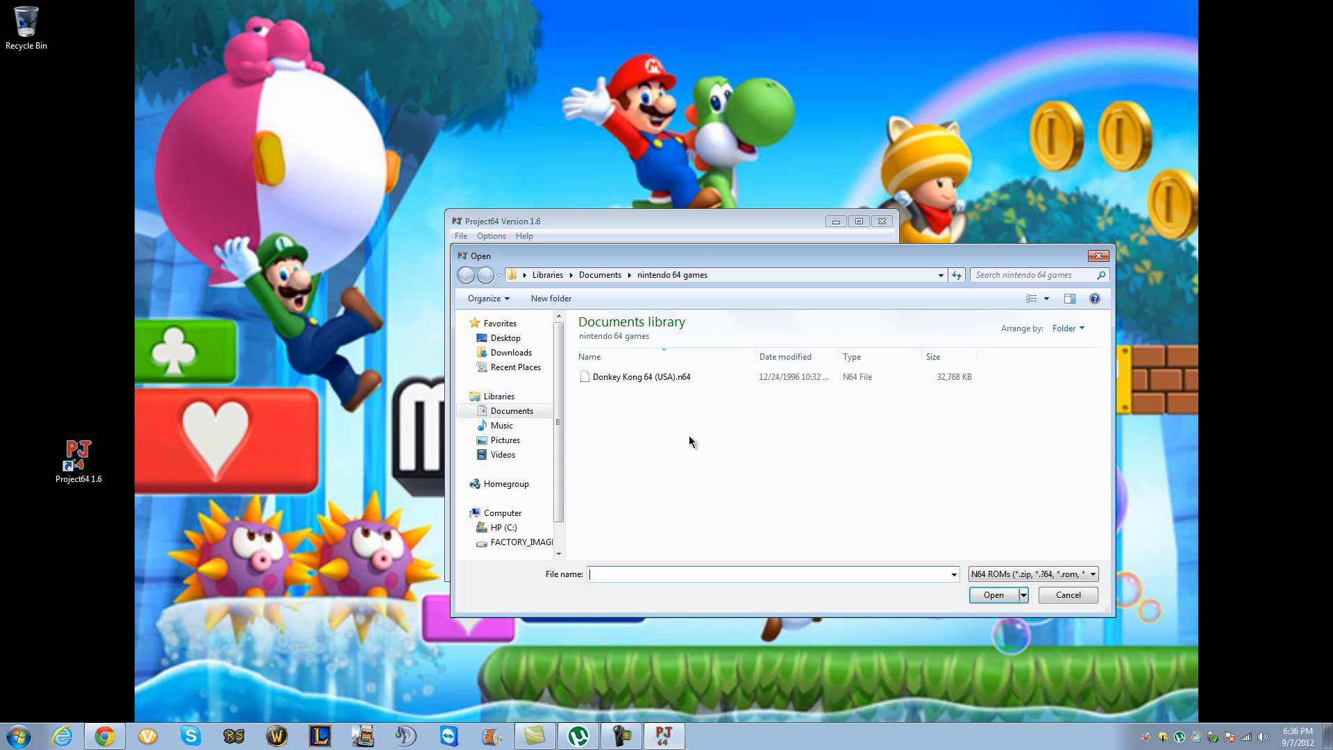
pyautogui.click(641, 377)
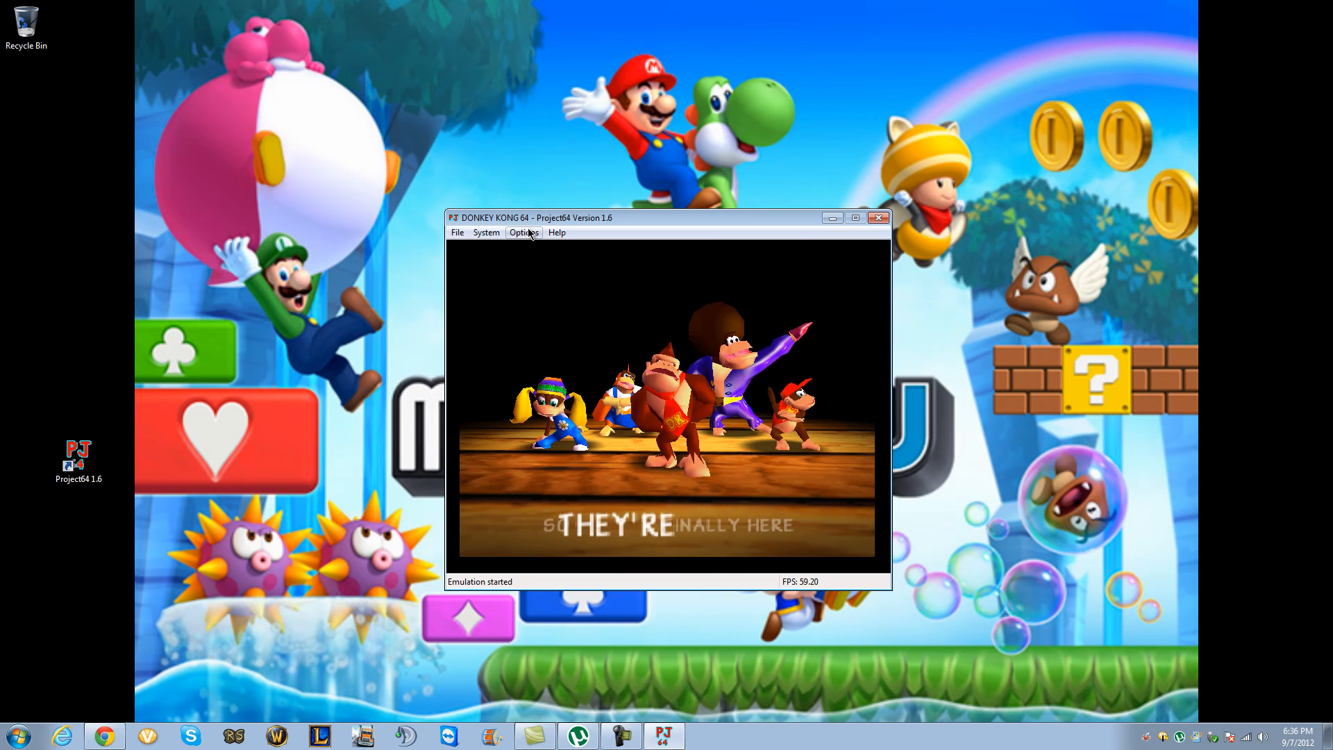
# - Open Options > Configure Controller Plugin while Donkey Kong 64 runs
pyautogui.click(523, 232)
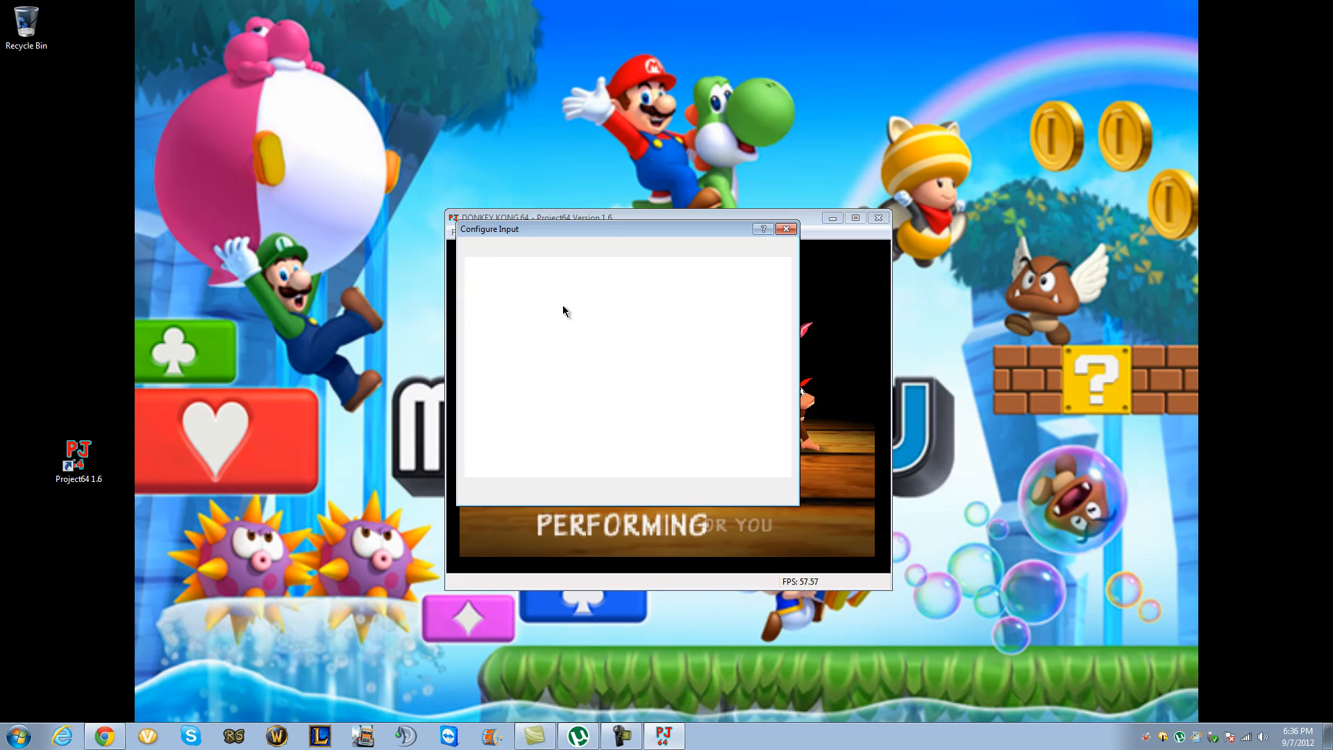